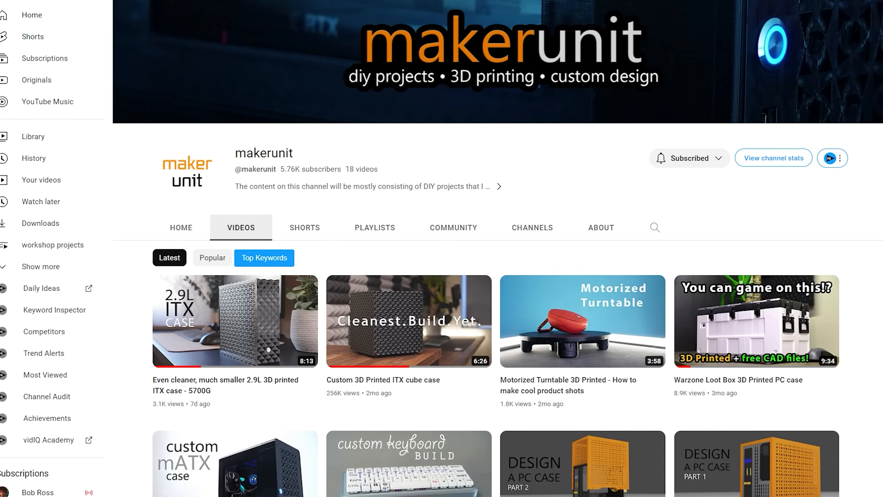
- Open makerunit's 'Custom 3D Printed ITX cube case' video from the channel's Videos list
{"action": "left_click", "coordinate": [405, 323]}
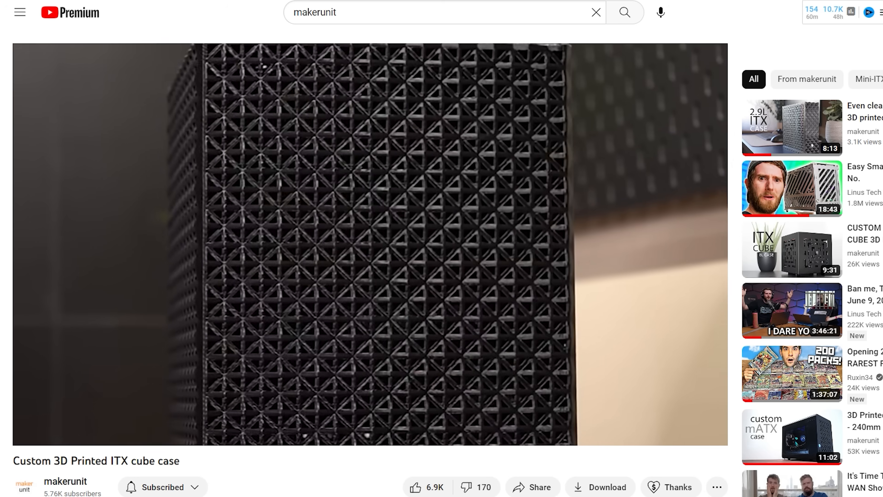